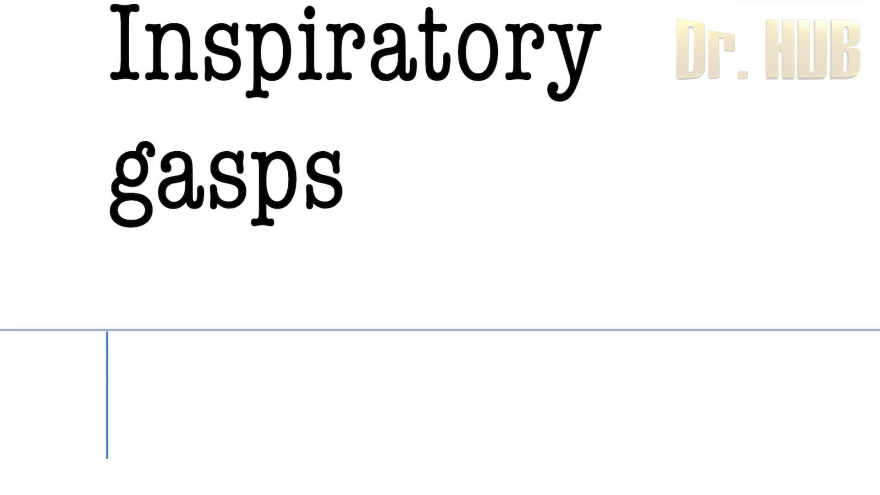
{"action": "type", "text": "Inhibits it"}
{"action": "type", "text": "Pneumota"}
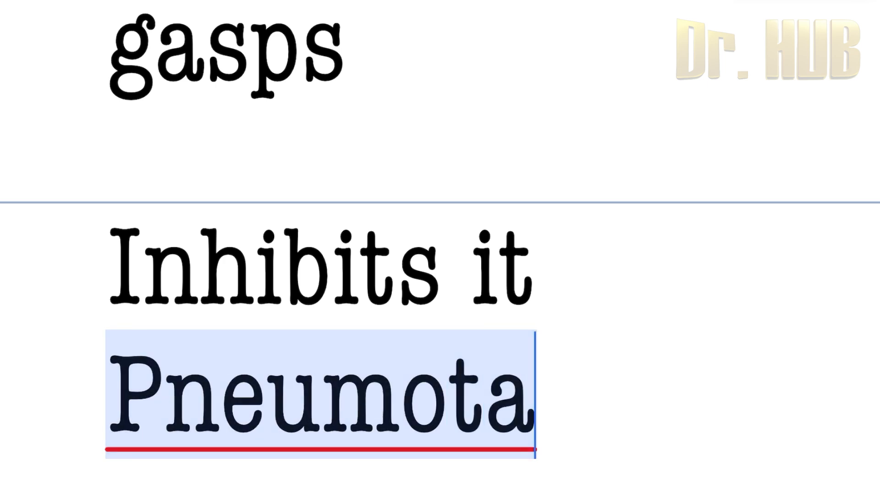
{"action": "type", "text": "xic"}
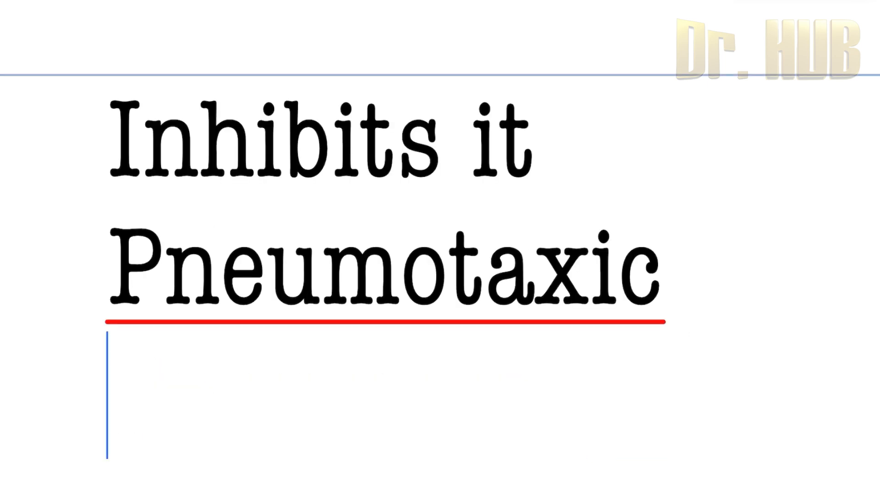